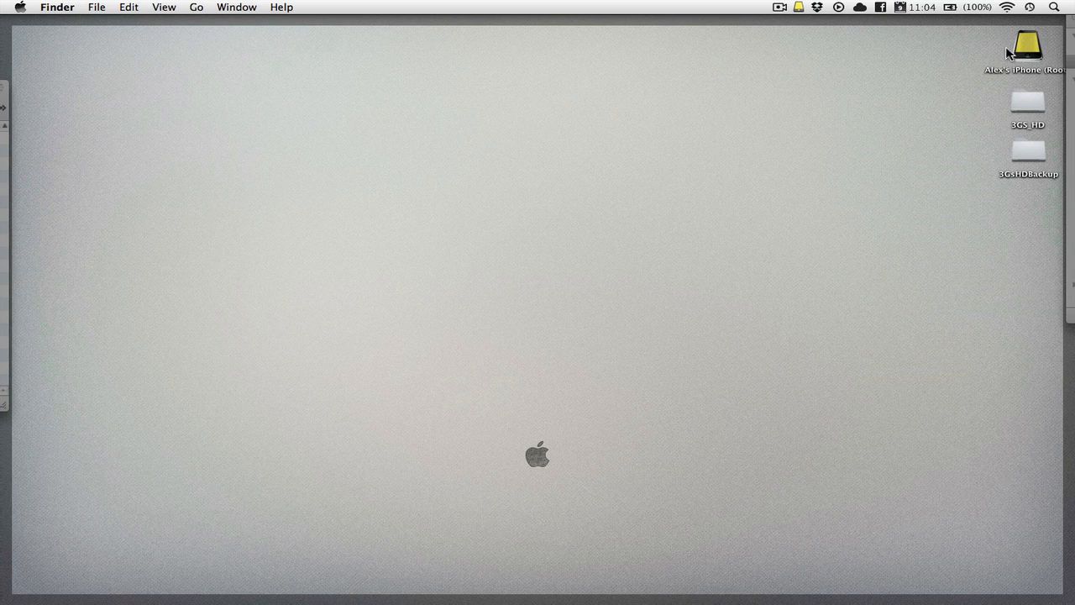
# Step: Show Phone Disk's About info (version 1.673) from the menu bar icon and dismiss it
pyautogui.click(799, 6)
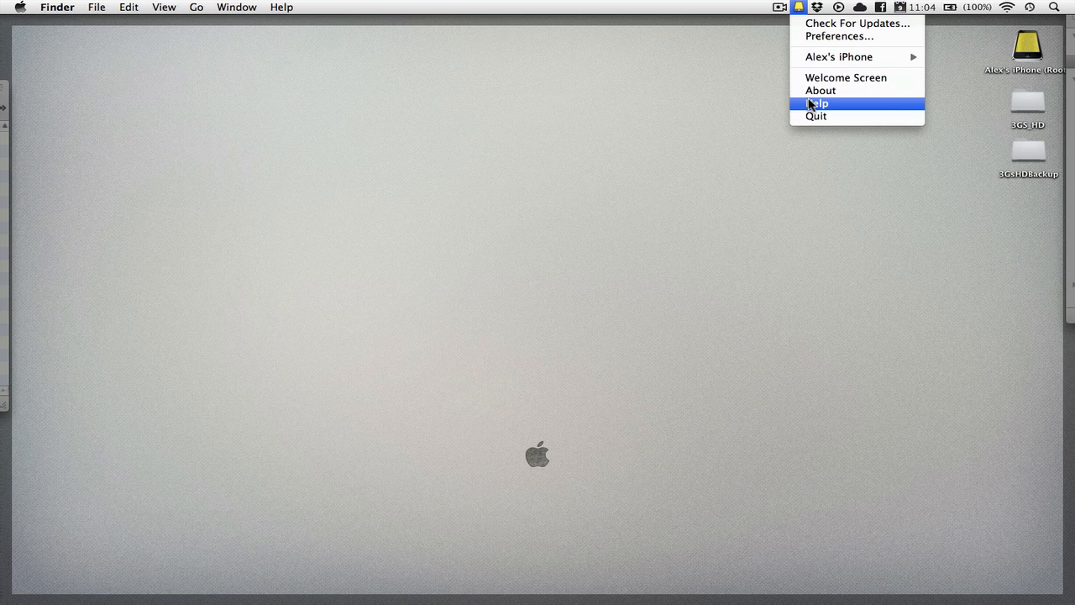
pyautogui.click(820, 91)
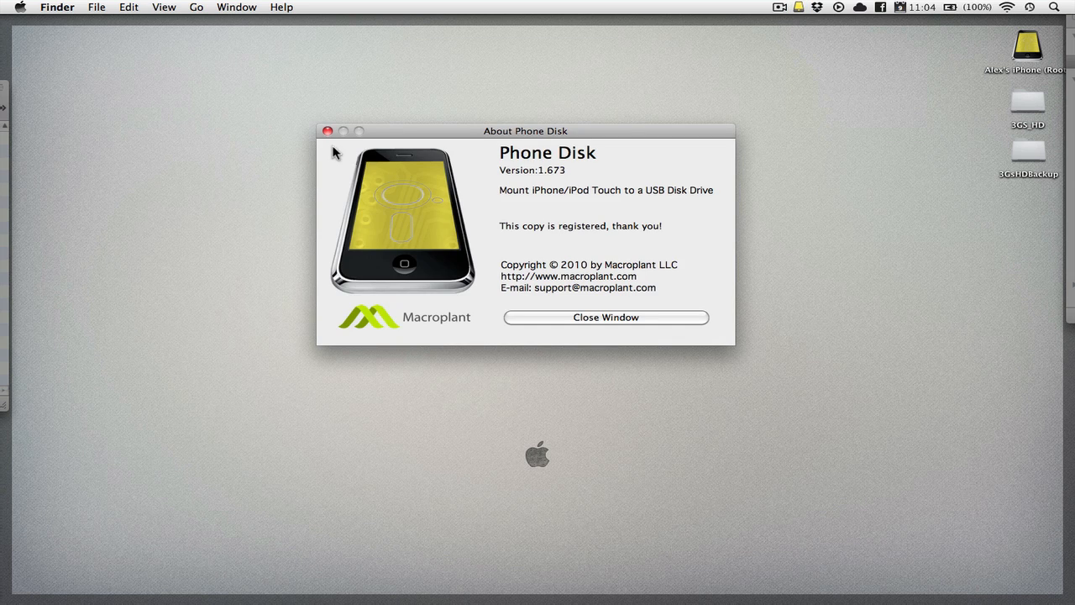
pyautogui.click(605, 316)
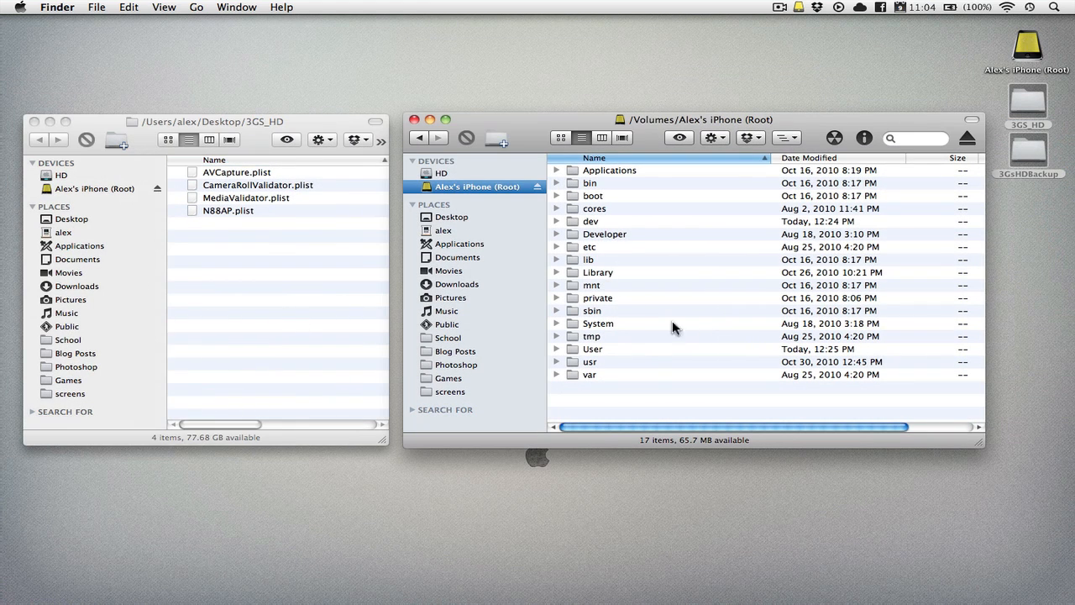
# Step: Navigate into the iPhone's System/Library/CoreServices folder and select the SpringBoard app
pyautogui.click(598, 323)
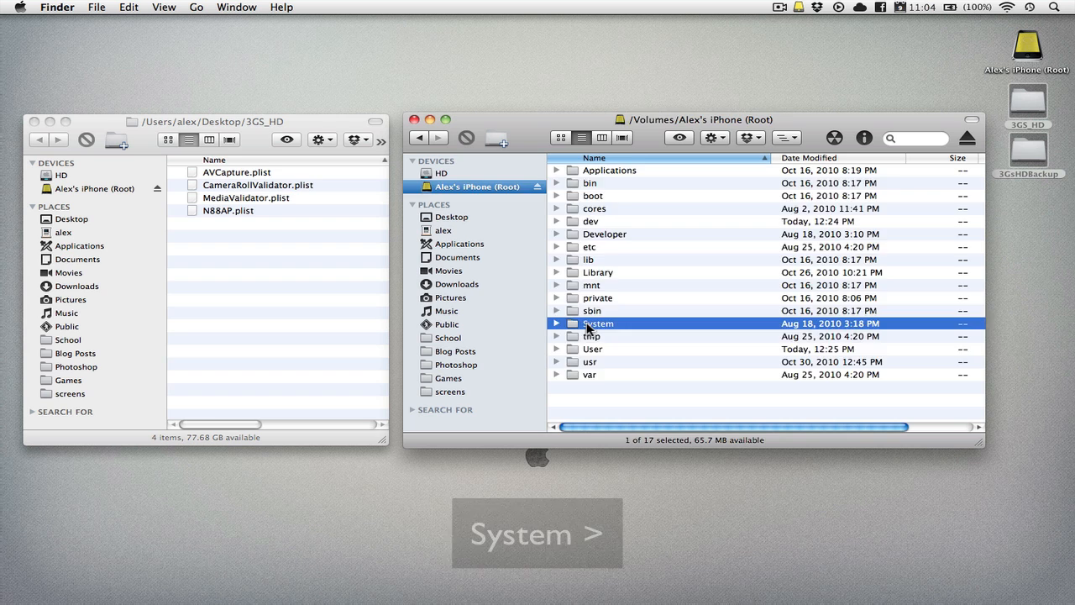
pyautogui.doubleClick(598, 322)
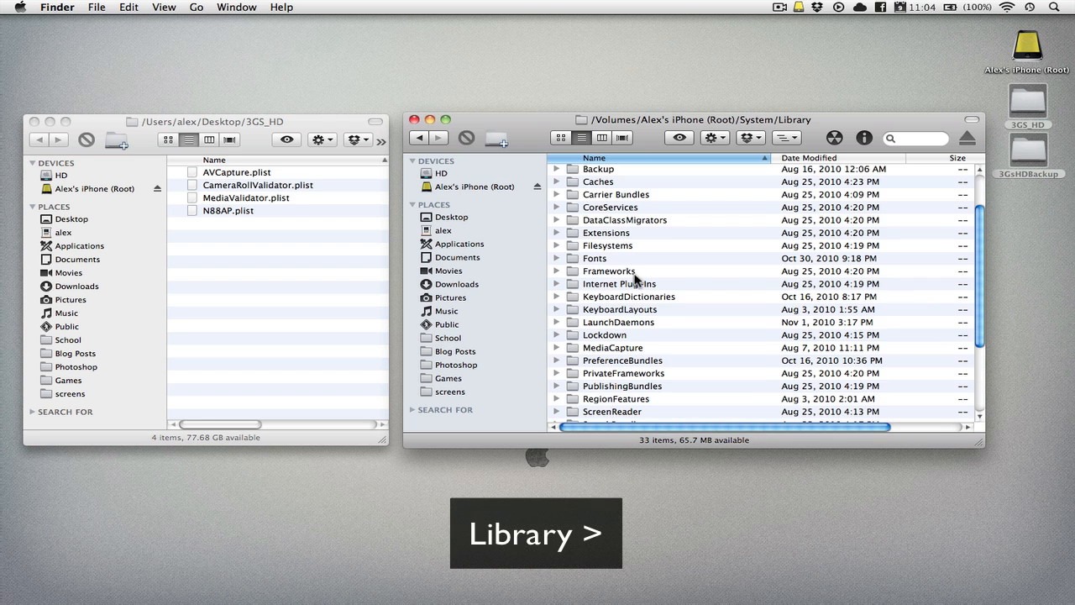
pyautogui.moveTo(608, 275)
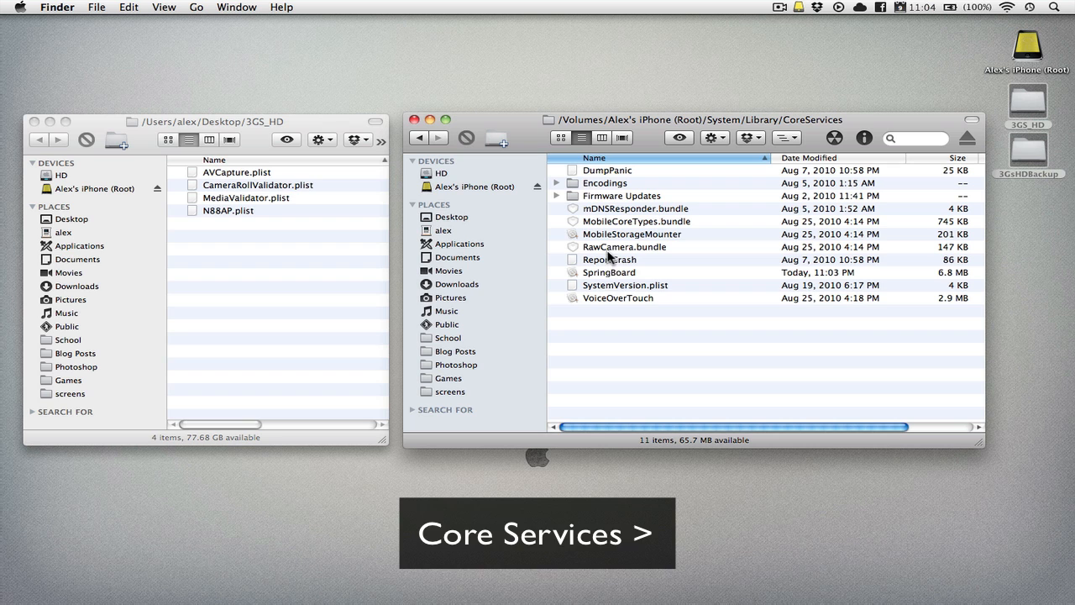
pyautogui.click(608, 272)
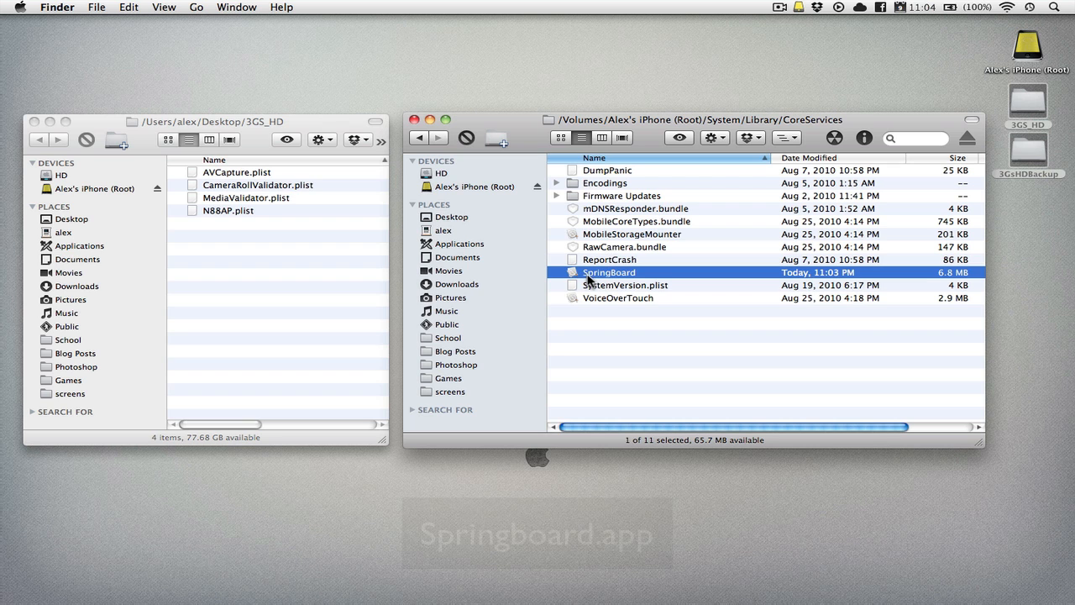
# Step: Show SpringBoard's package contents and replace its N88AP.plist with the modified copy
pyautogui.rightClick(608, 272)
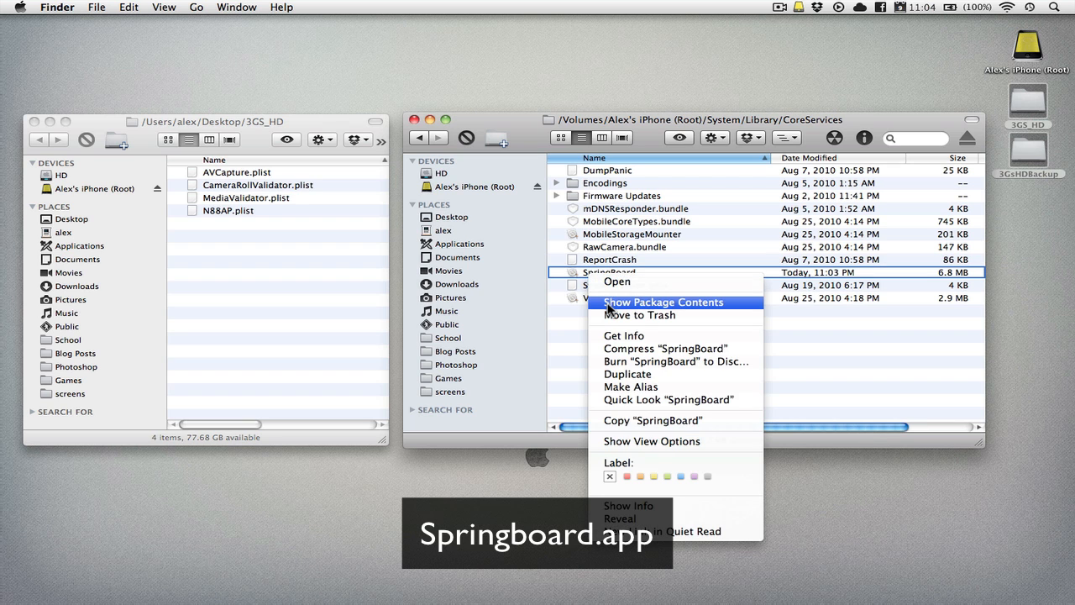
pyautogui.click(662, 302)
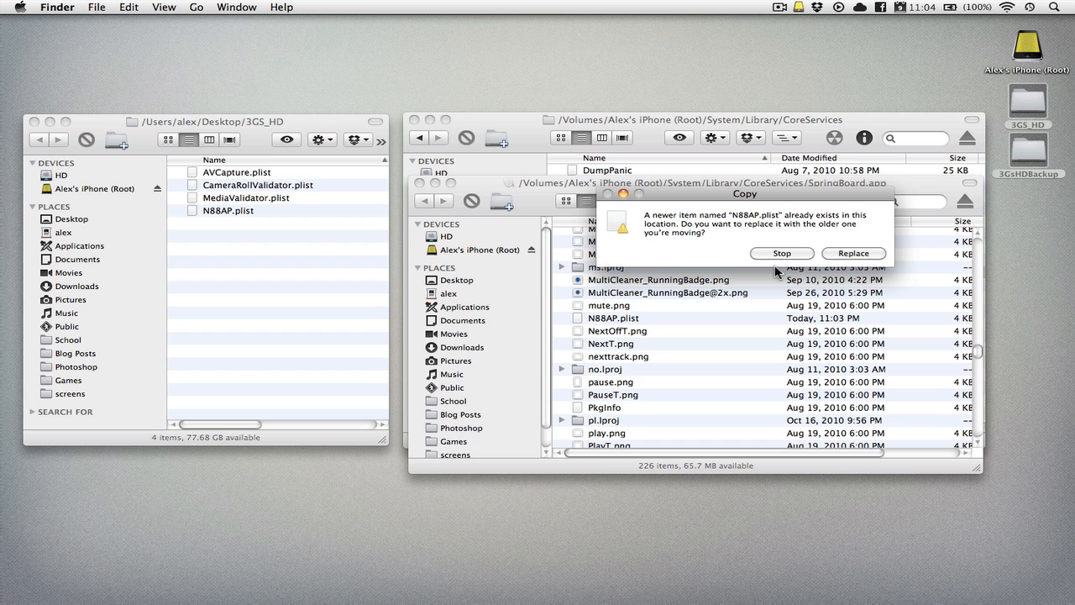
pyautogui.click(853, 252)
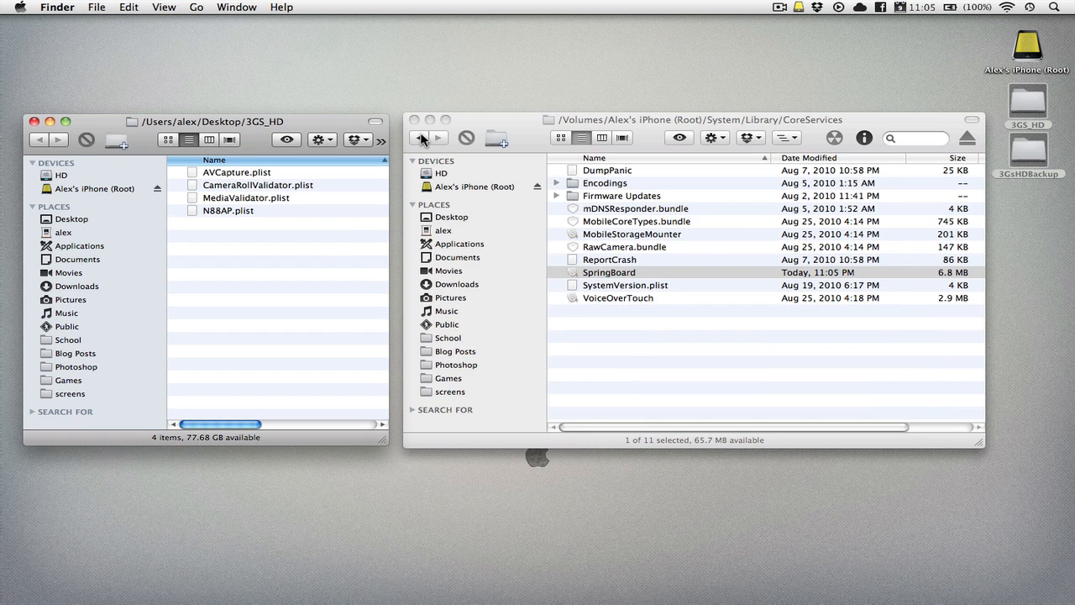
# Step: Go back to Library and open PrivateFrameworks, then the Celestial.framework folder
pyautogui.click(418, 138)
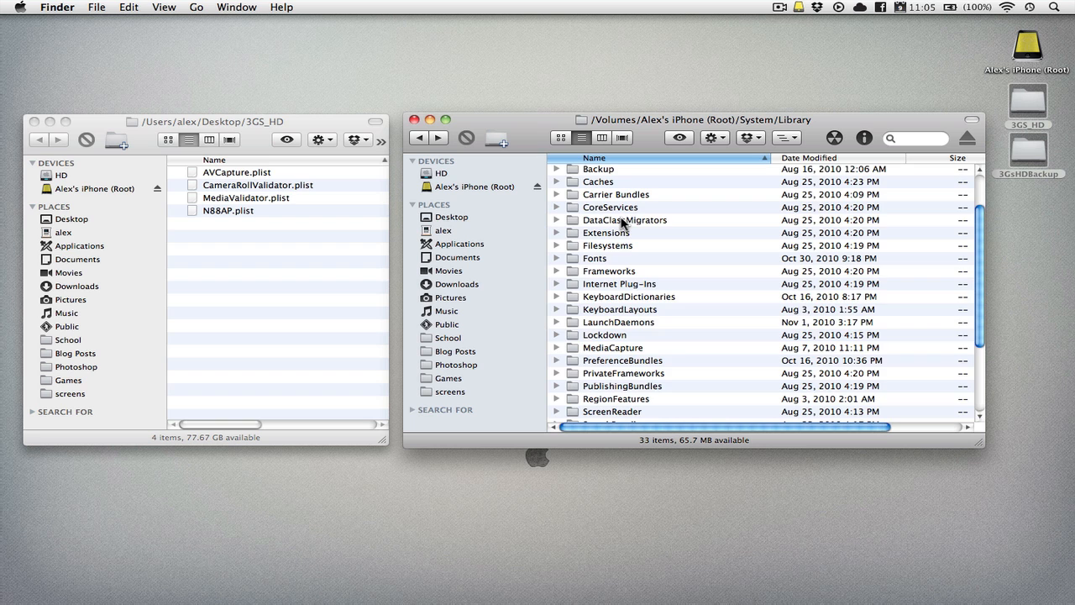
pyautogui.scroll(-3)
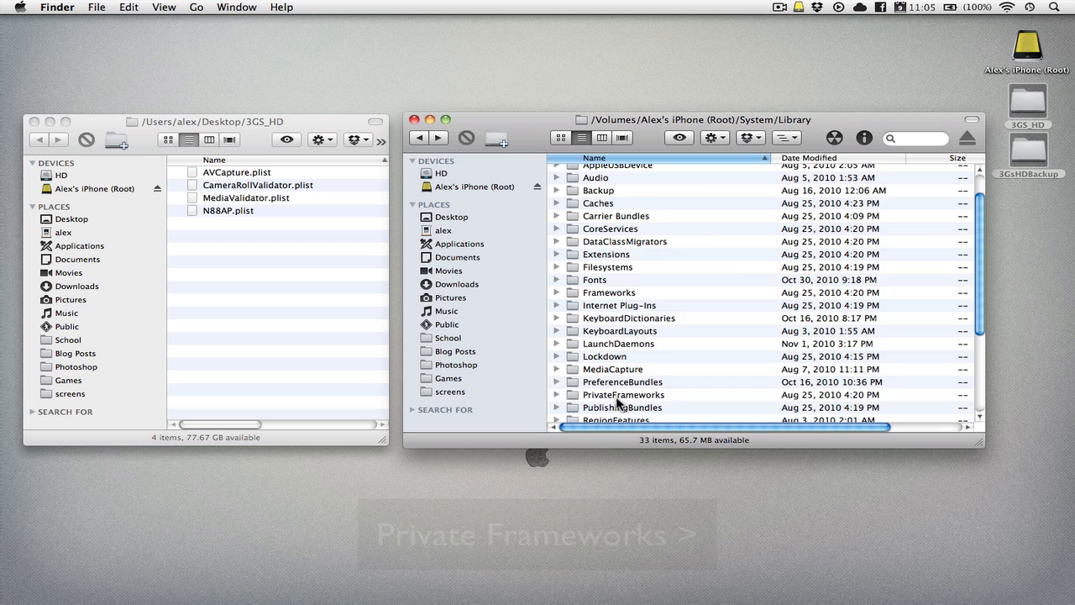
pyautogui.doubleClick(623, 393)
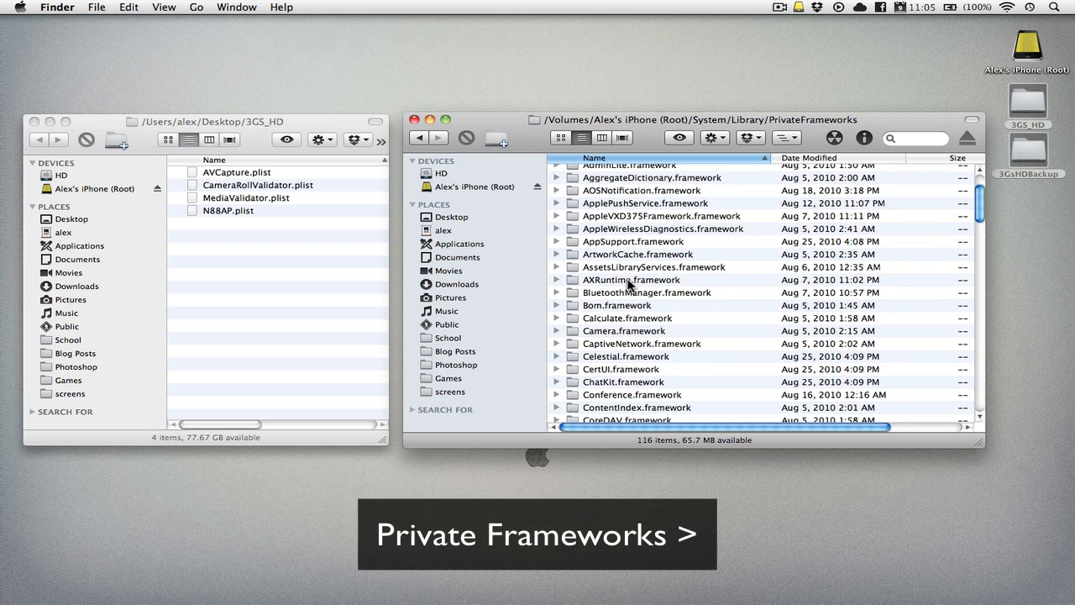
pyautogui.click(625, 356)
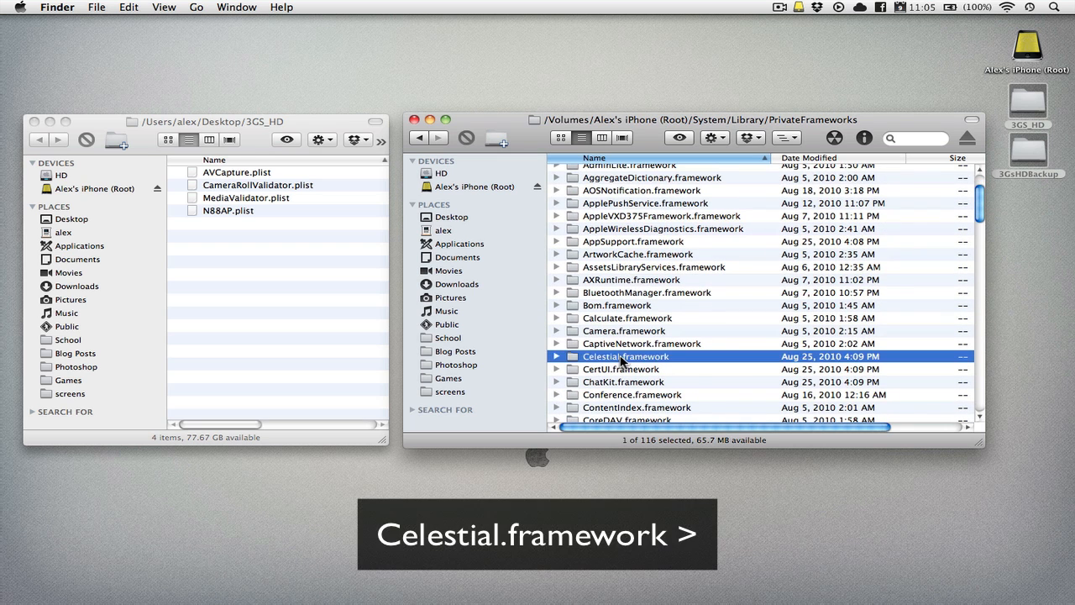
pyautogui.doubleClick(625, 356)
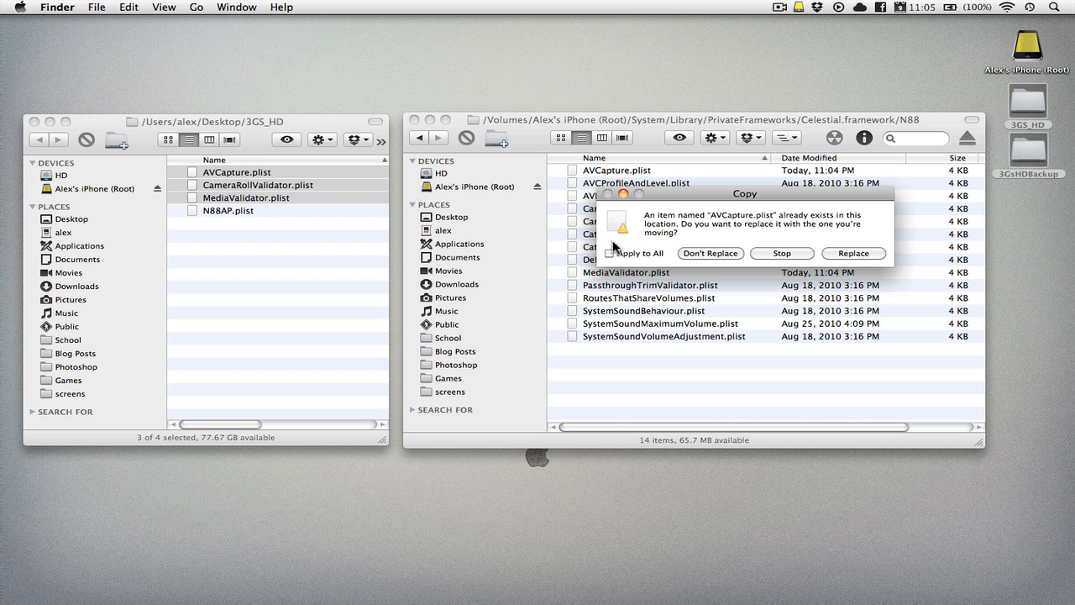
# Step: Replace the AVCapture, CameraRollValidator and MediaValidator plists in N88, applying to all
pyautogui.click(610, 252)
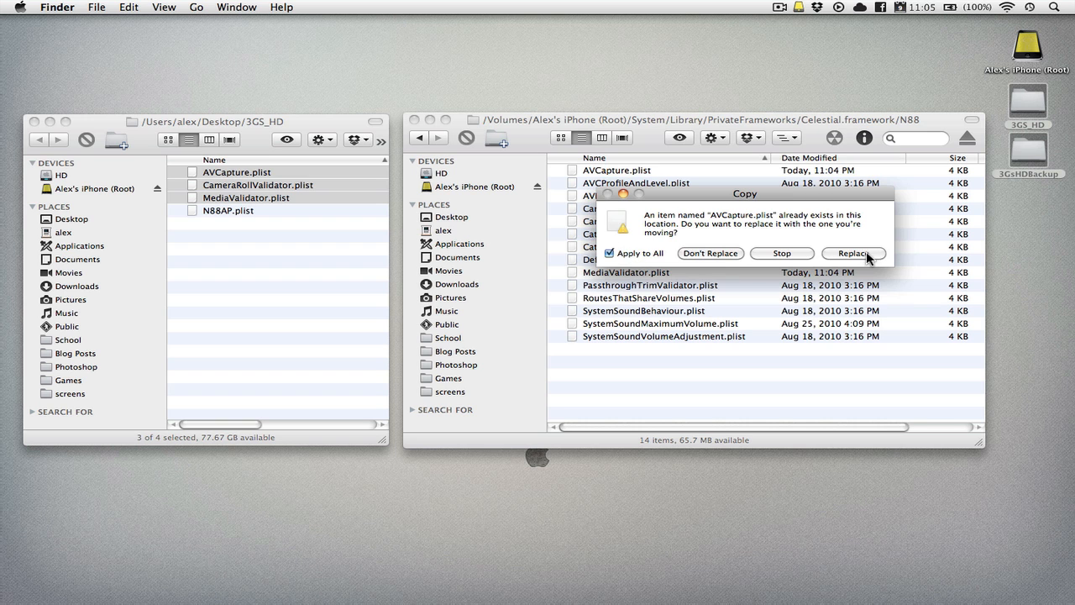
pyautogui.click(852, 252)
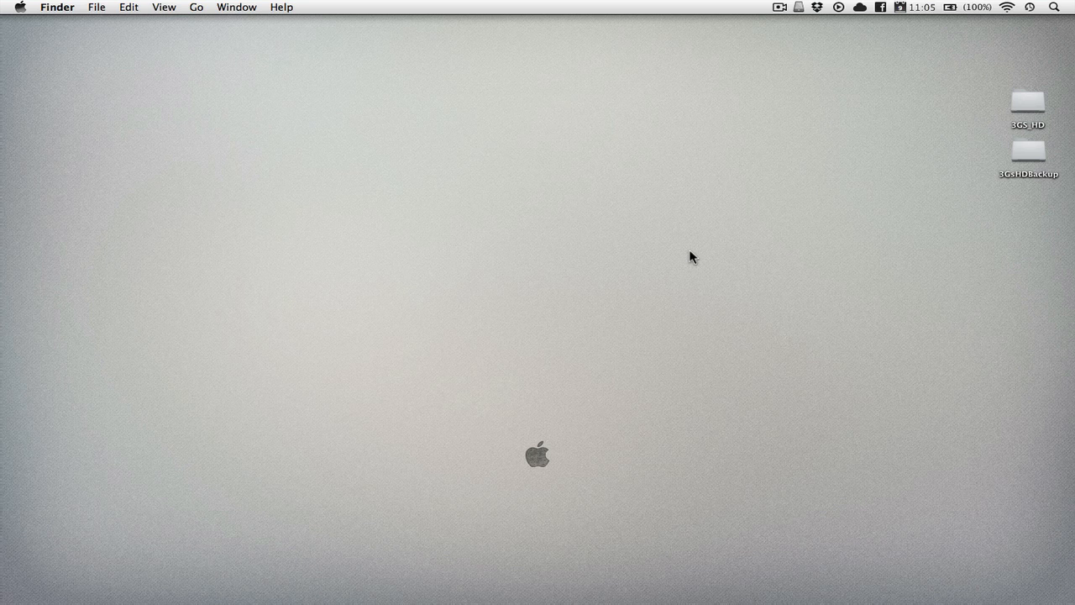
# Step: Open the desktop 3GsHDBackup folder holding the four original plist backups
pyautogui.doubleClick(1028, 148)
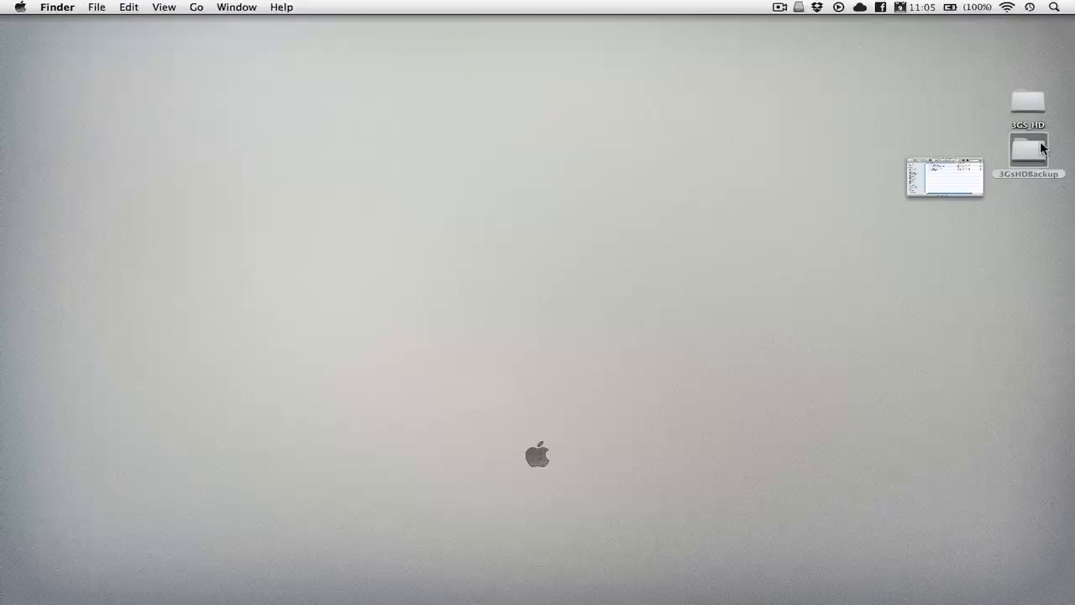
pyautogui.doubleClick(1028, 147)
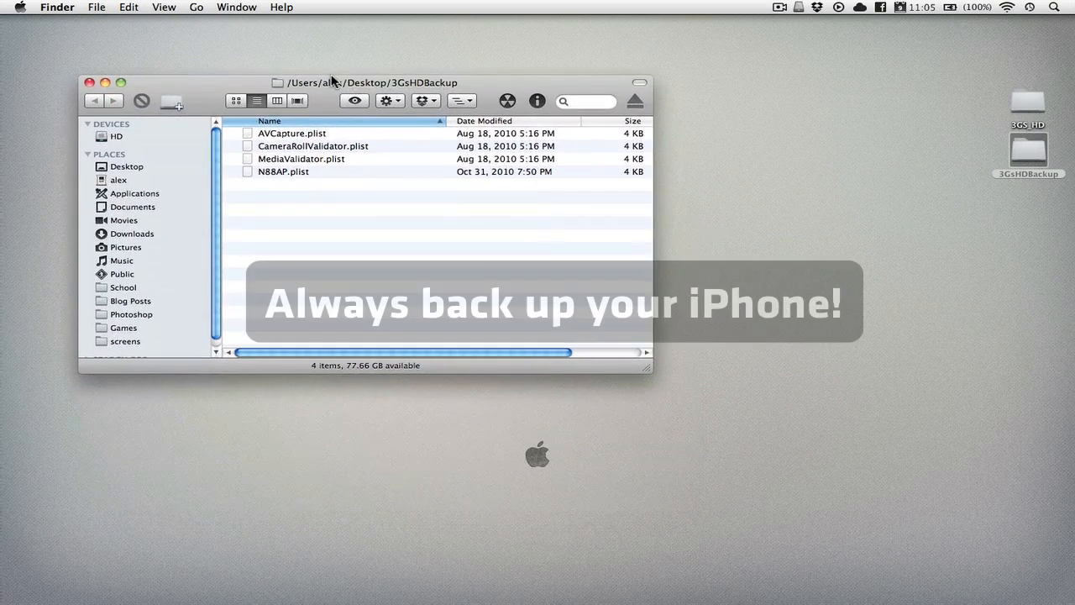